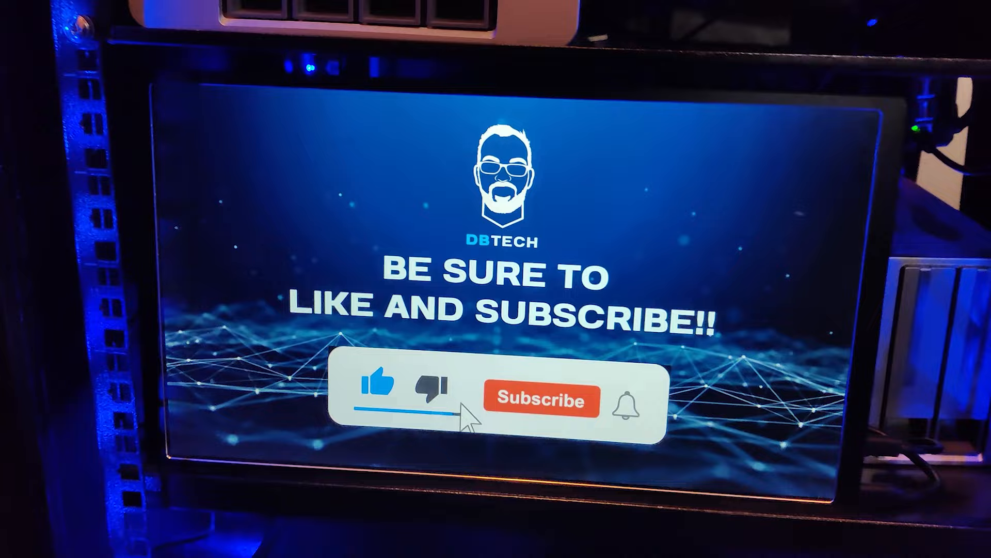
pyautogui.click(542, 400)
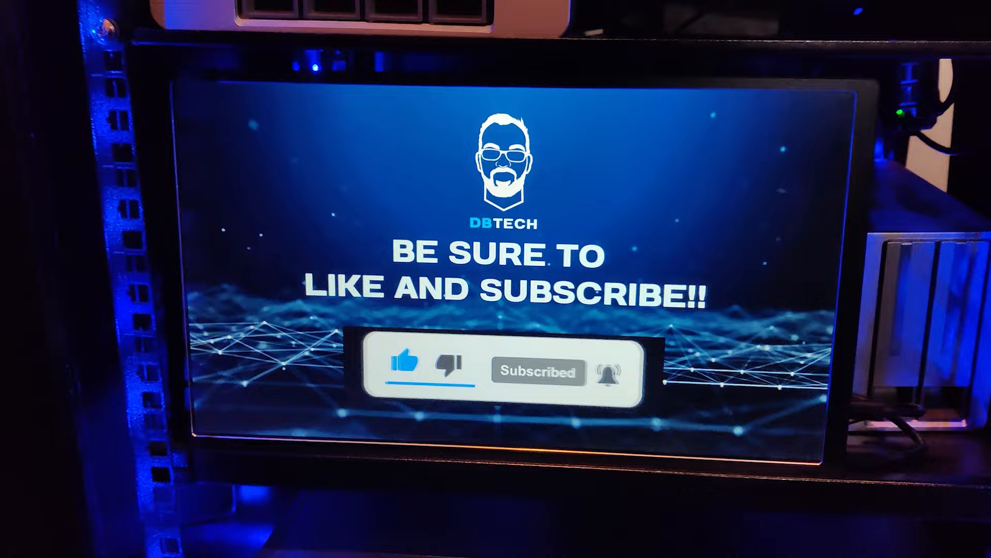